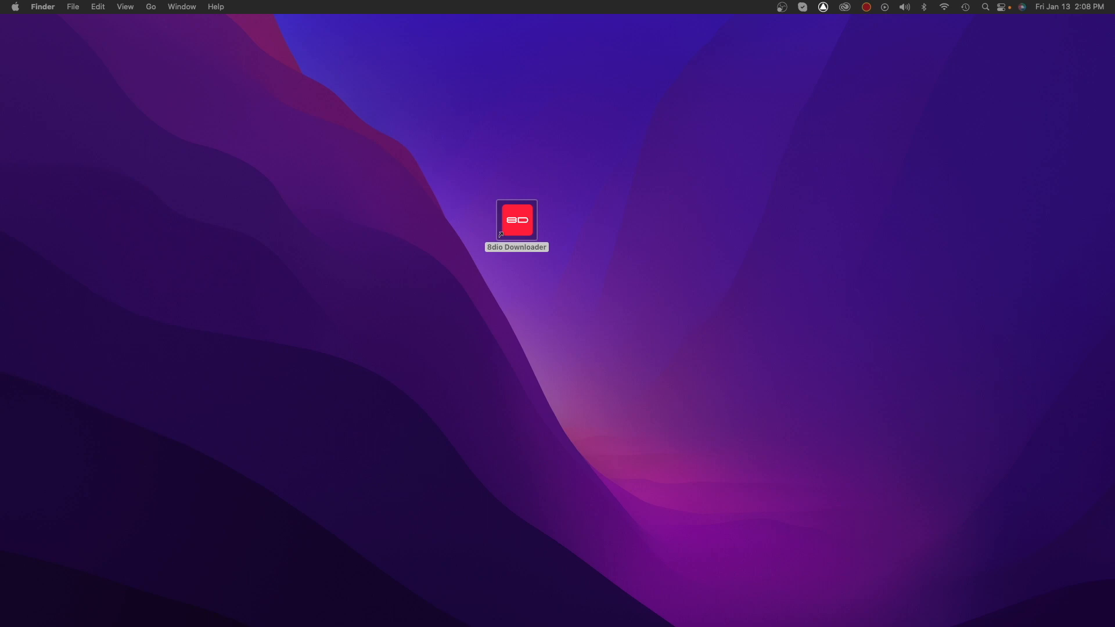
mouse_move(1104, 213)
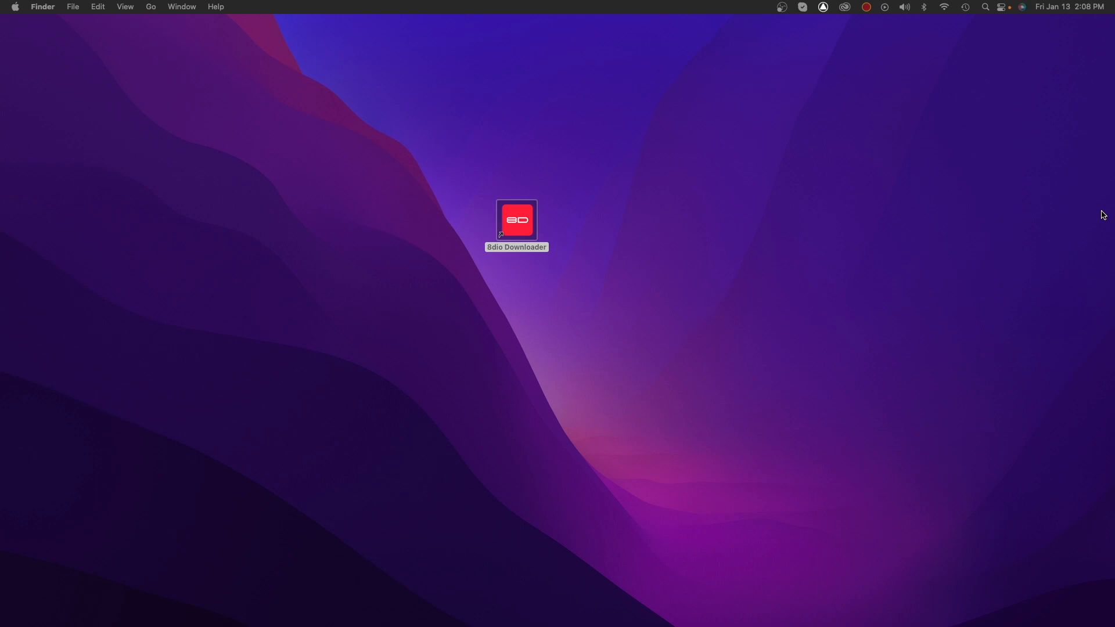
Step: Launch the 8dio Downloader app from its desktop icon
double_click(516, 220)
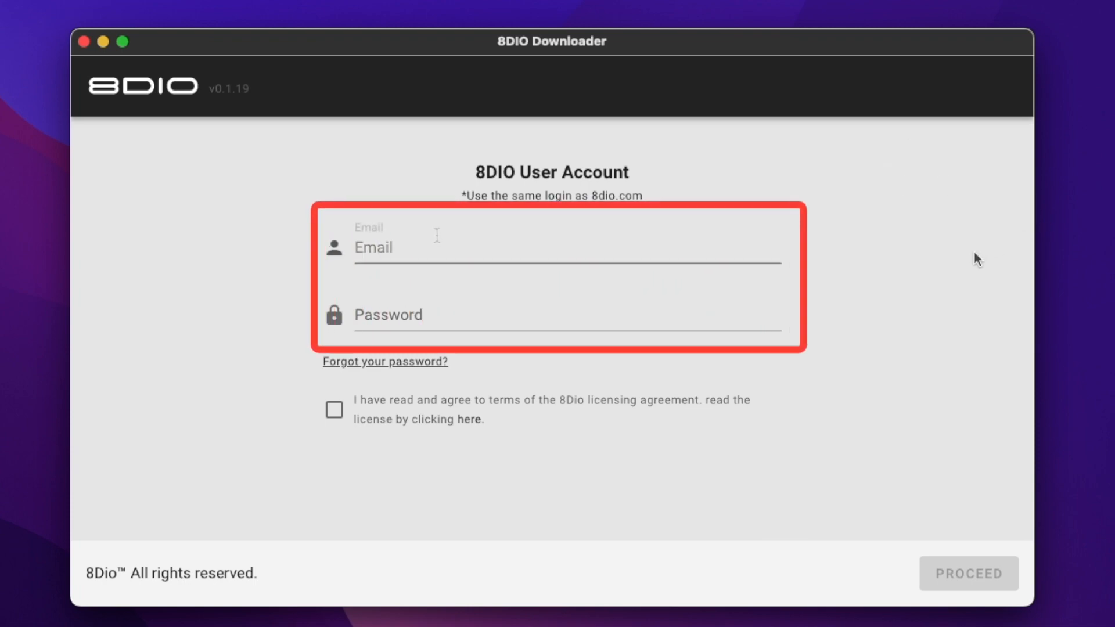
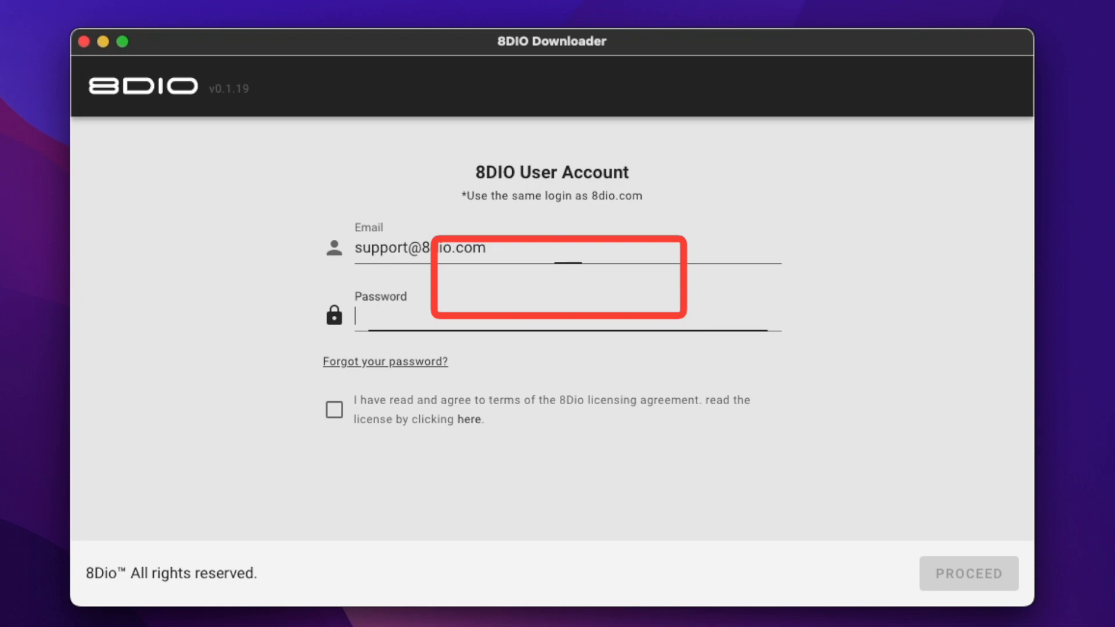
type("password")
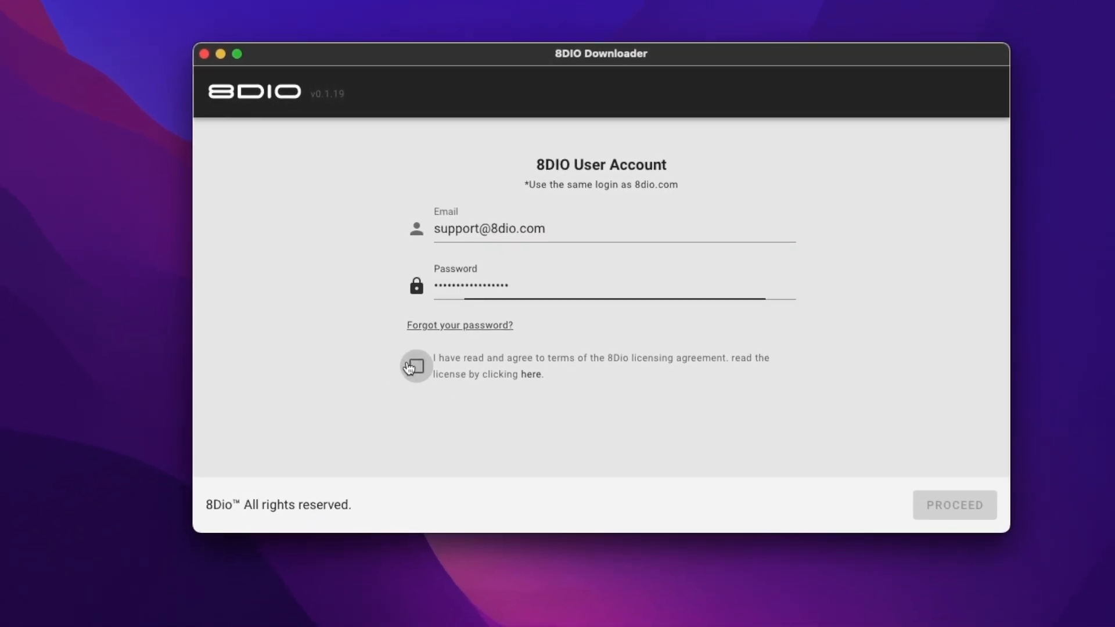
left_click(416, 366)
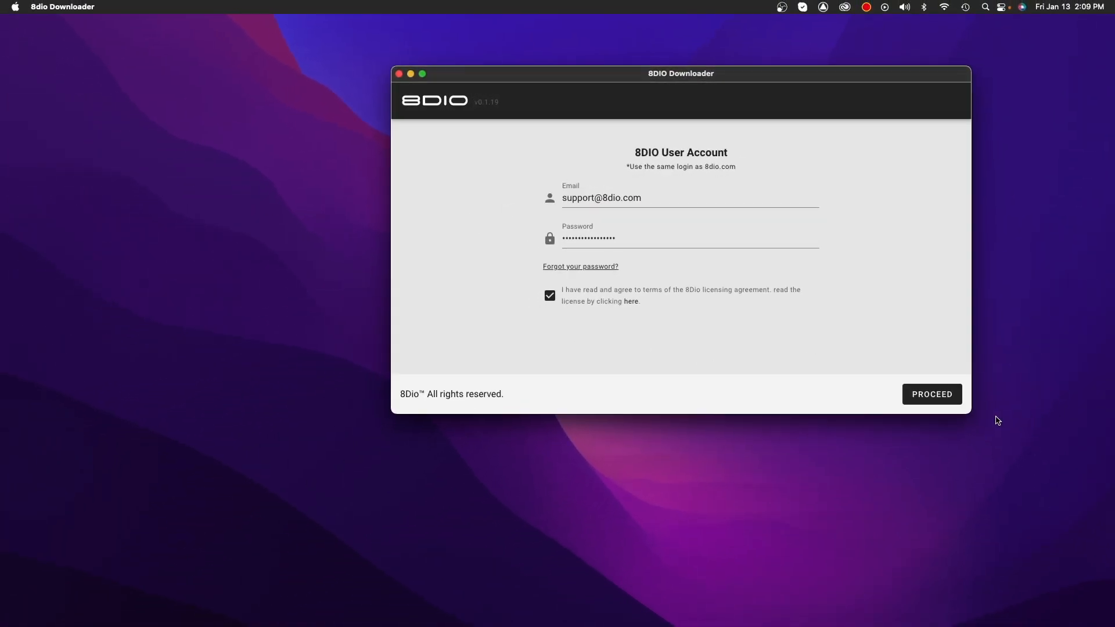
left_click(932, 393)
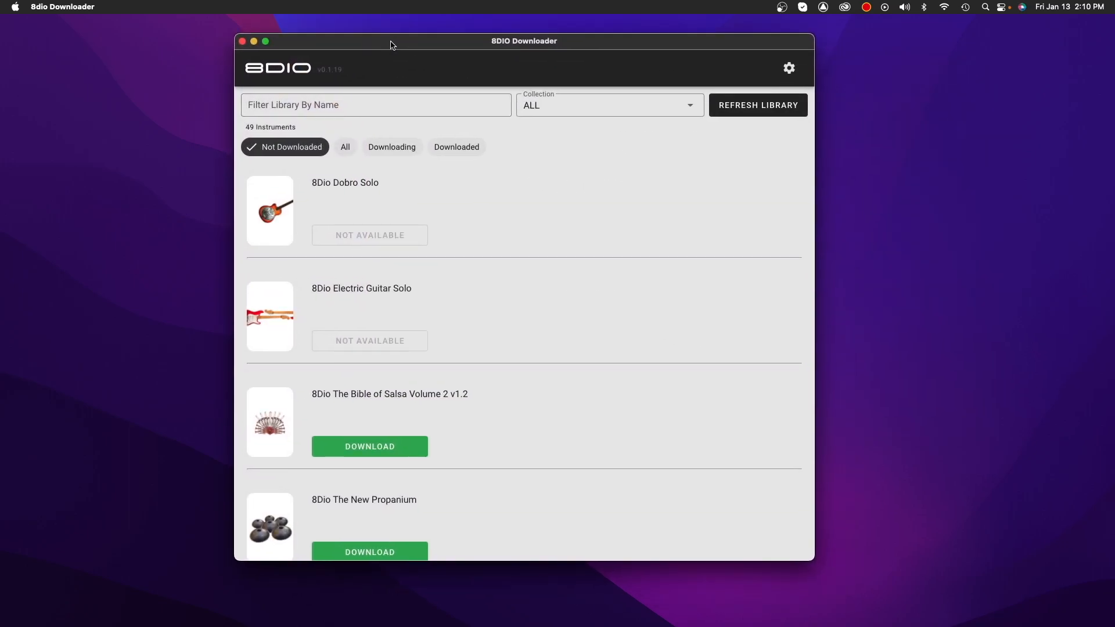
mouse_move(994, 4)
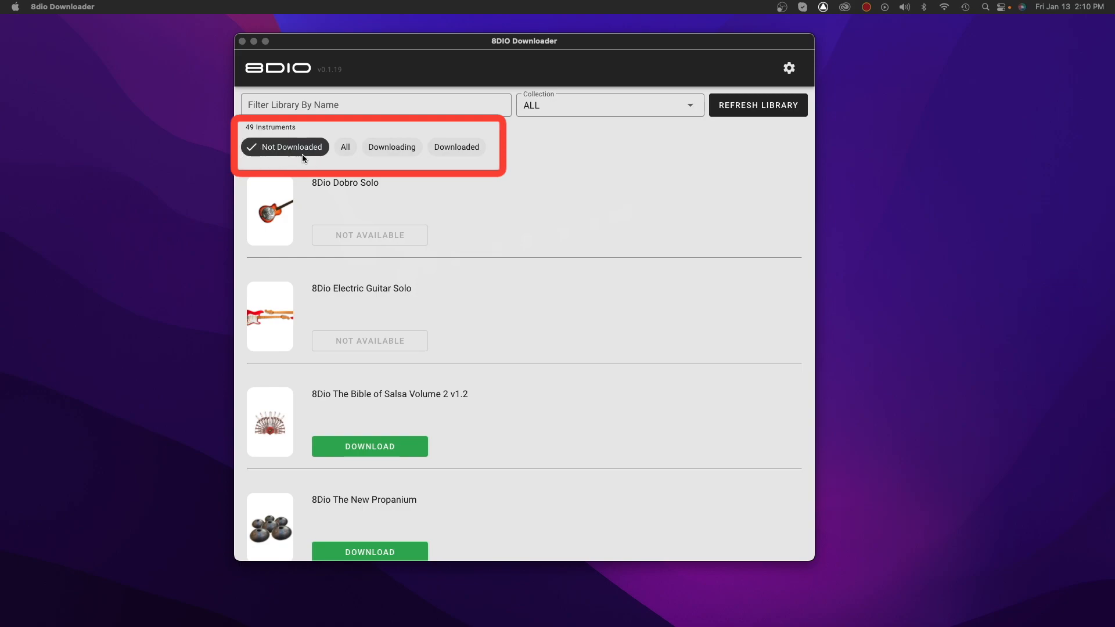
mouse_move(298, 138)
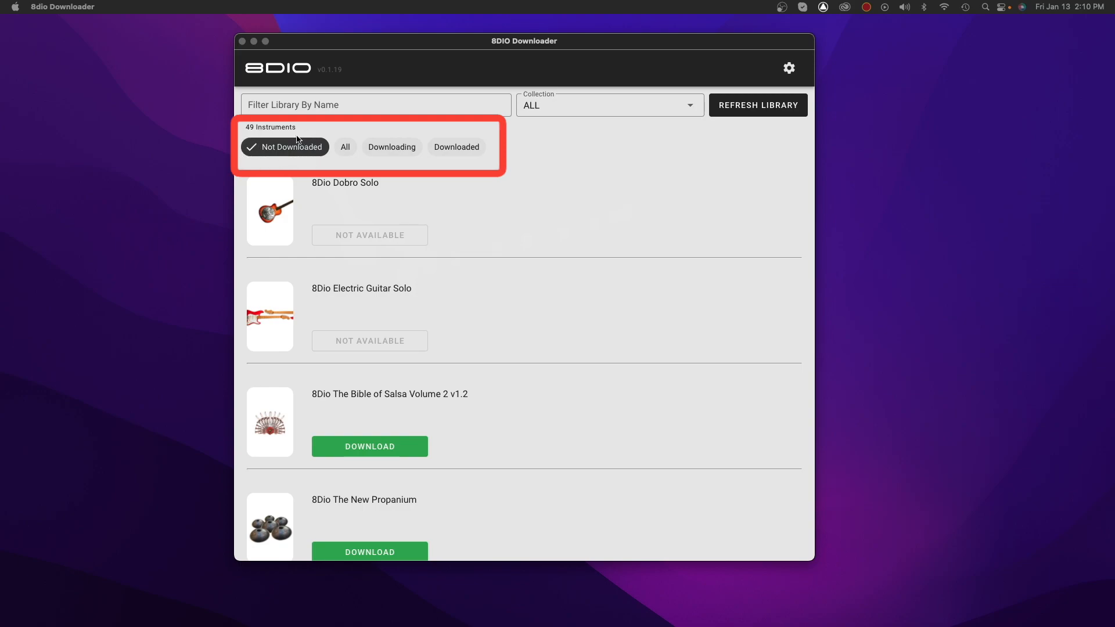
mouse_move(345, 149)
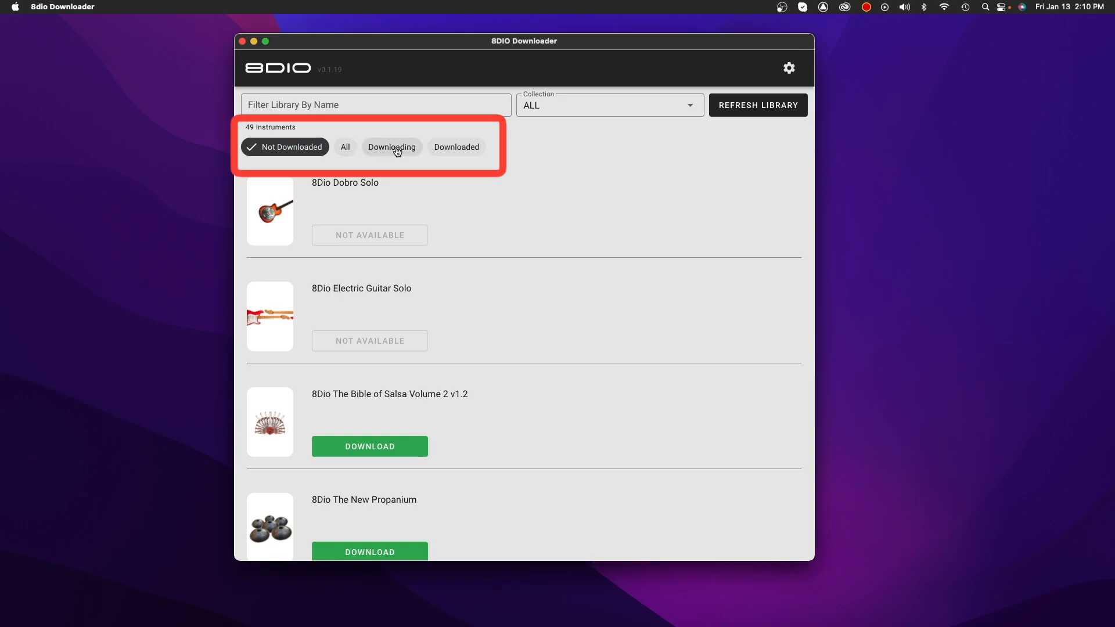
mouse_move(457, 147)
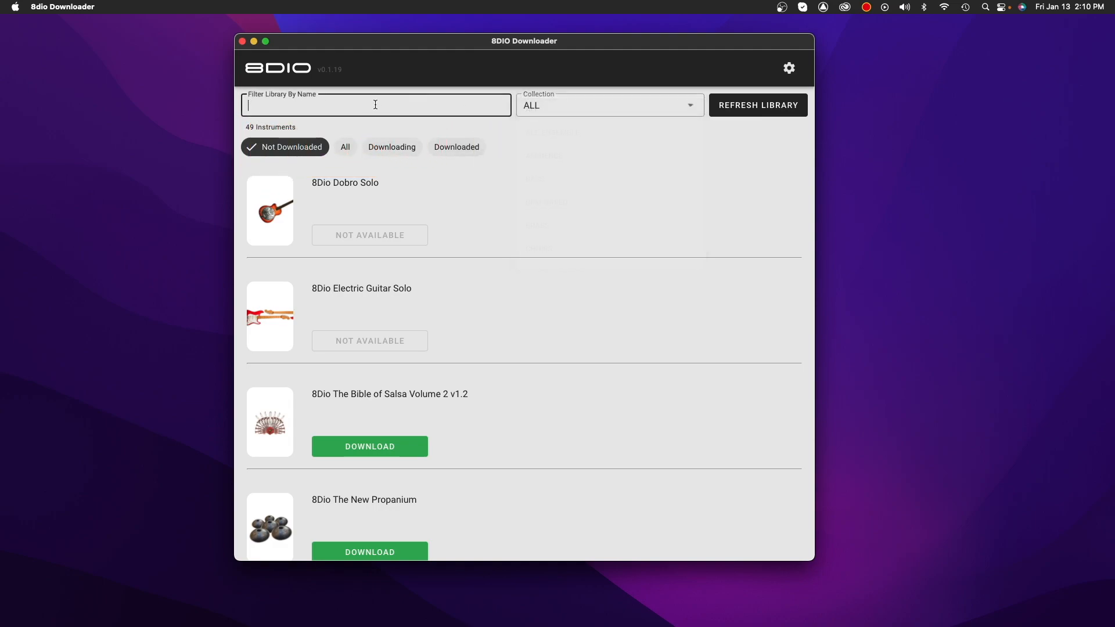
Step: Switch the library filter to All so every one of the 282 instruments is listed
left_click(345, 147)
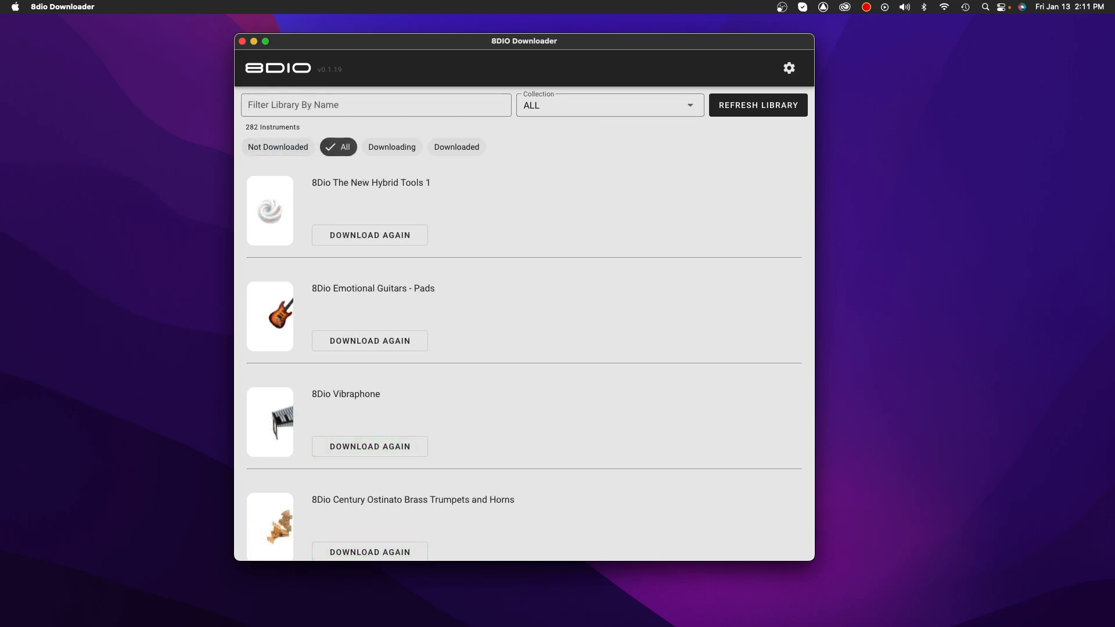
mouse_move(1076, 180)
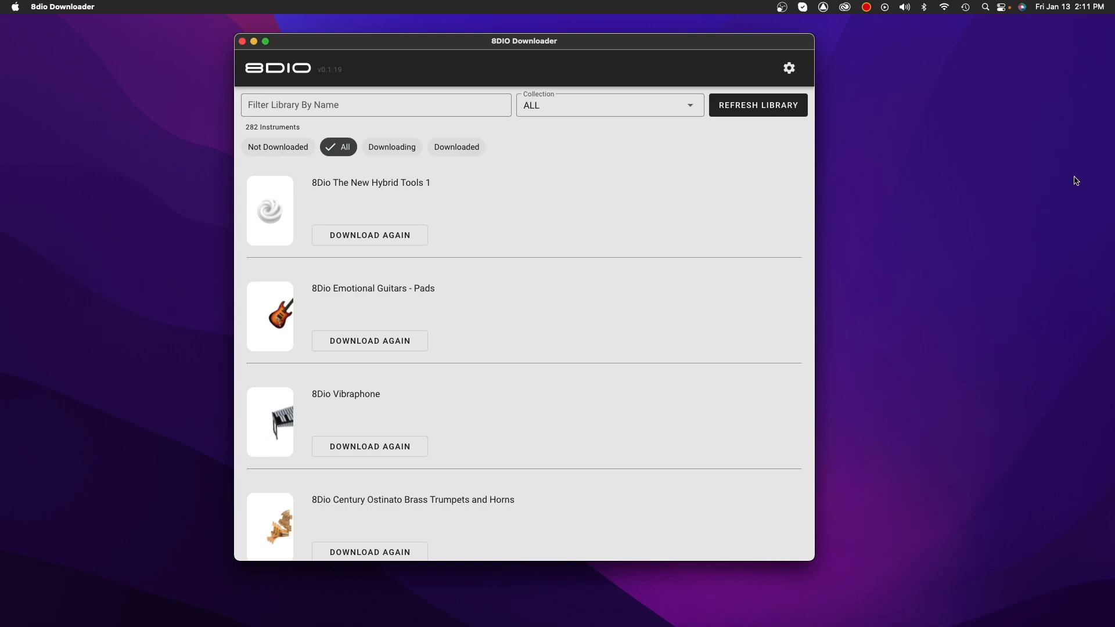
Step: Enable 'Always ask for path' in Settings and return to the full instrument library
left_click(789, 69)
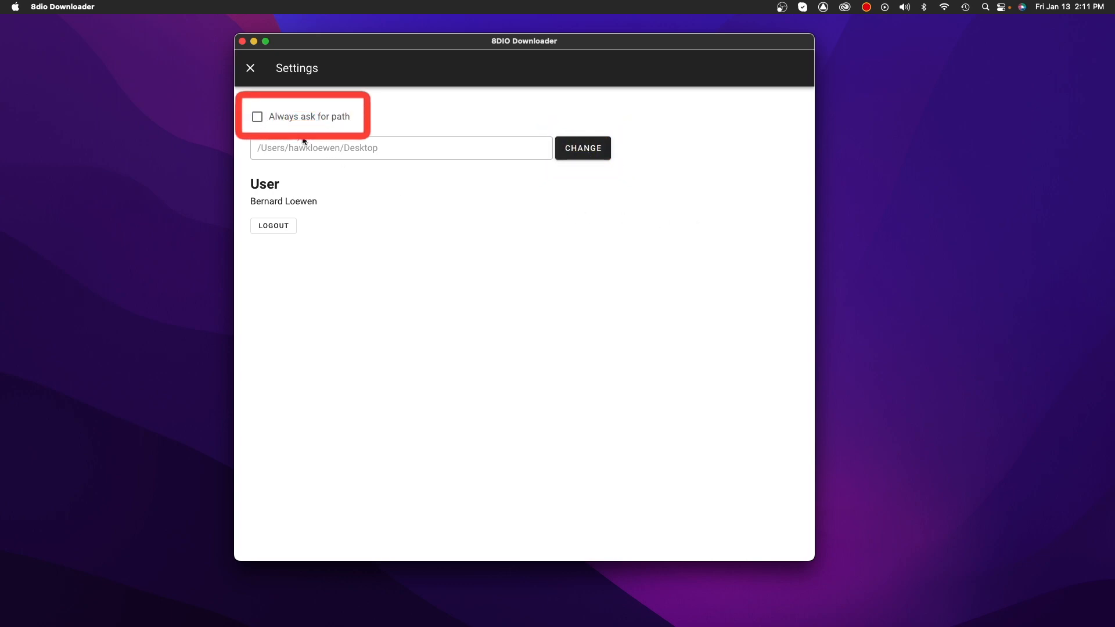
left_click(255, 117)
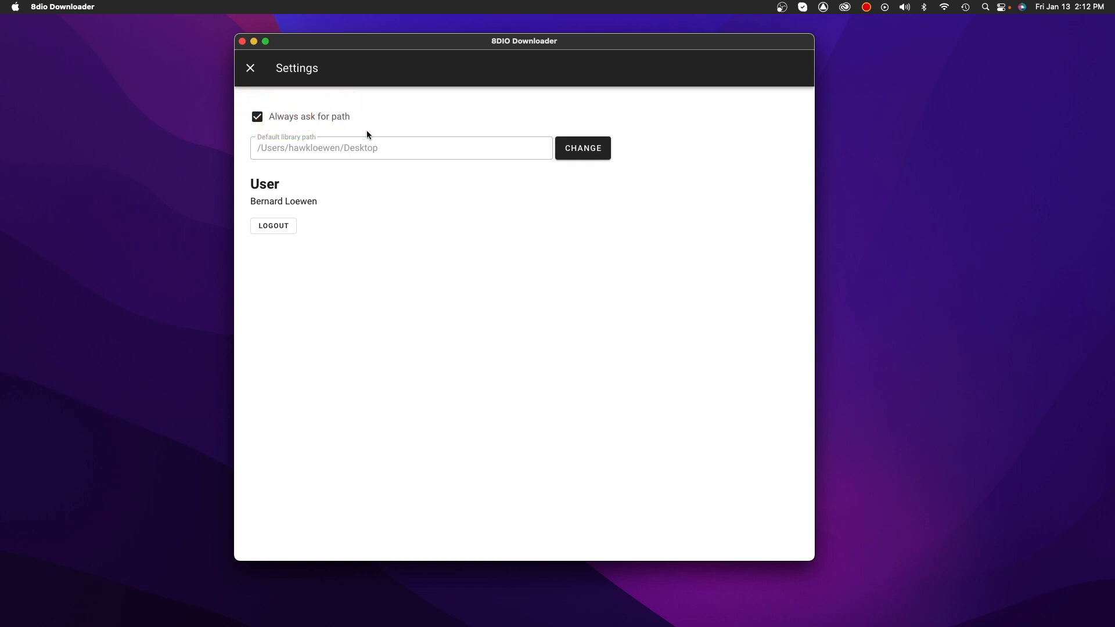
left_click(250, 67)
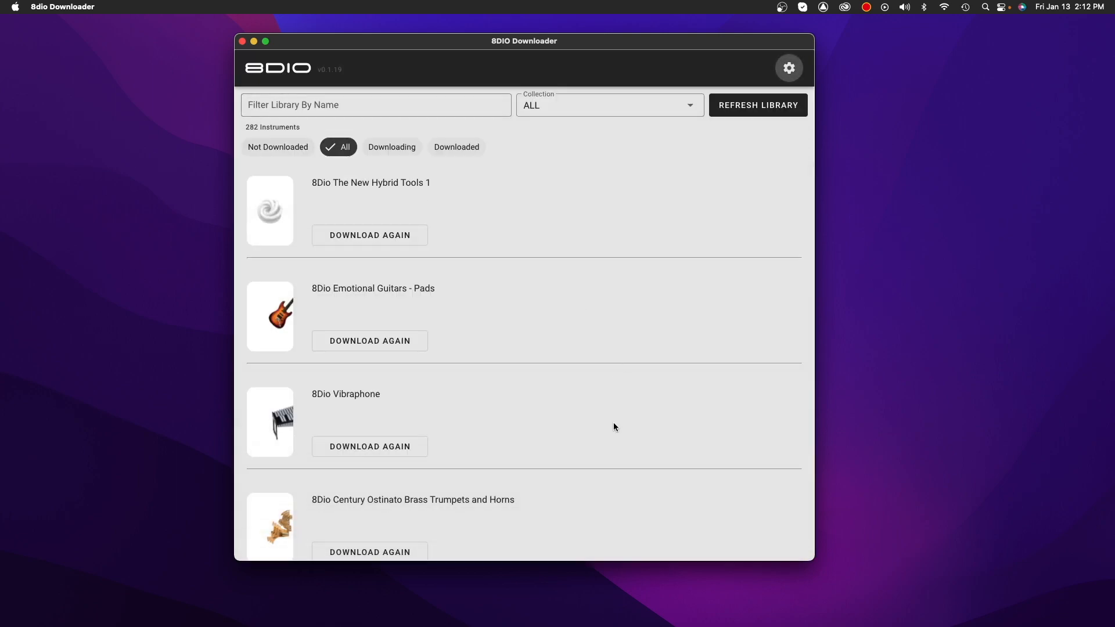
mouse_move(788, 417)
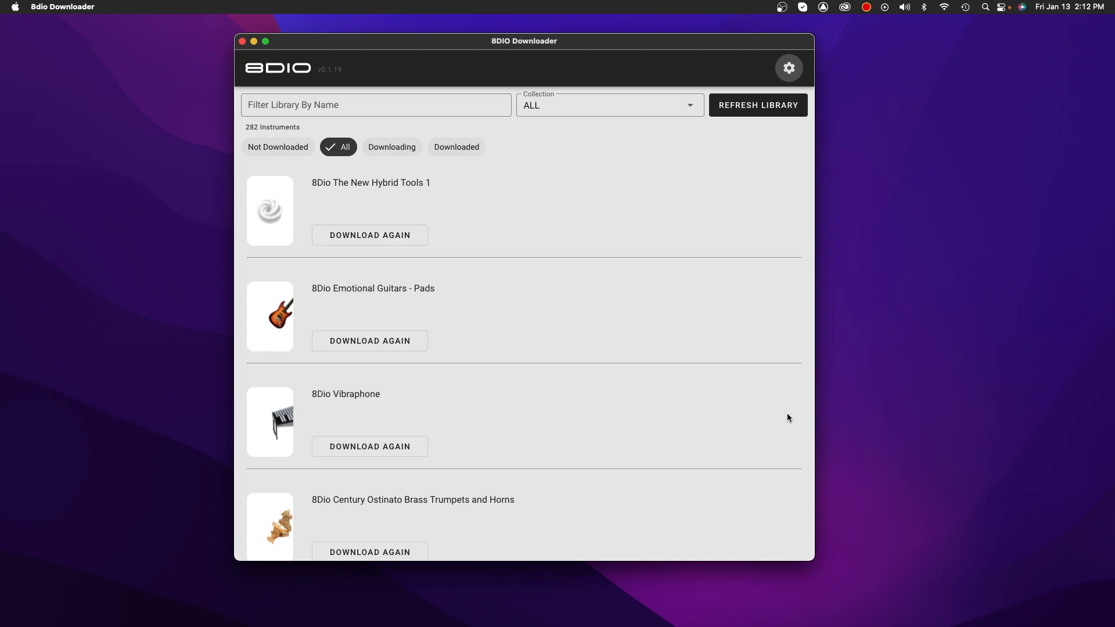
mouse_move(523, 267)
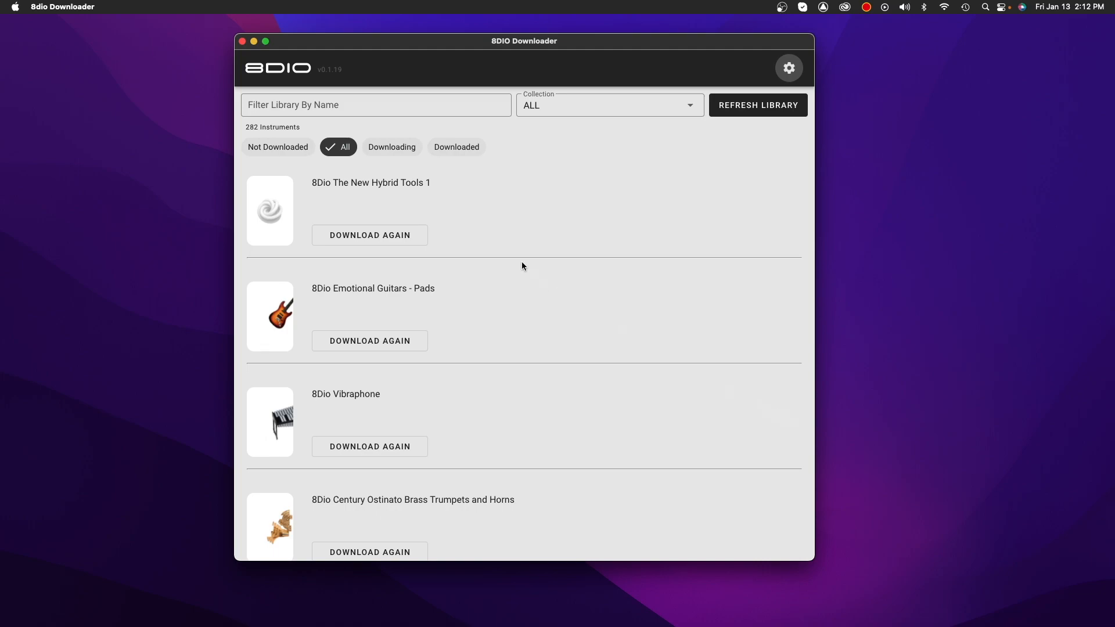
Step: Filter to Not Downloaded instruments and start downloading 8Dio The New Propanium (1.07 GB)
left_click(278, 147)
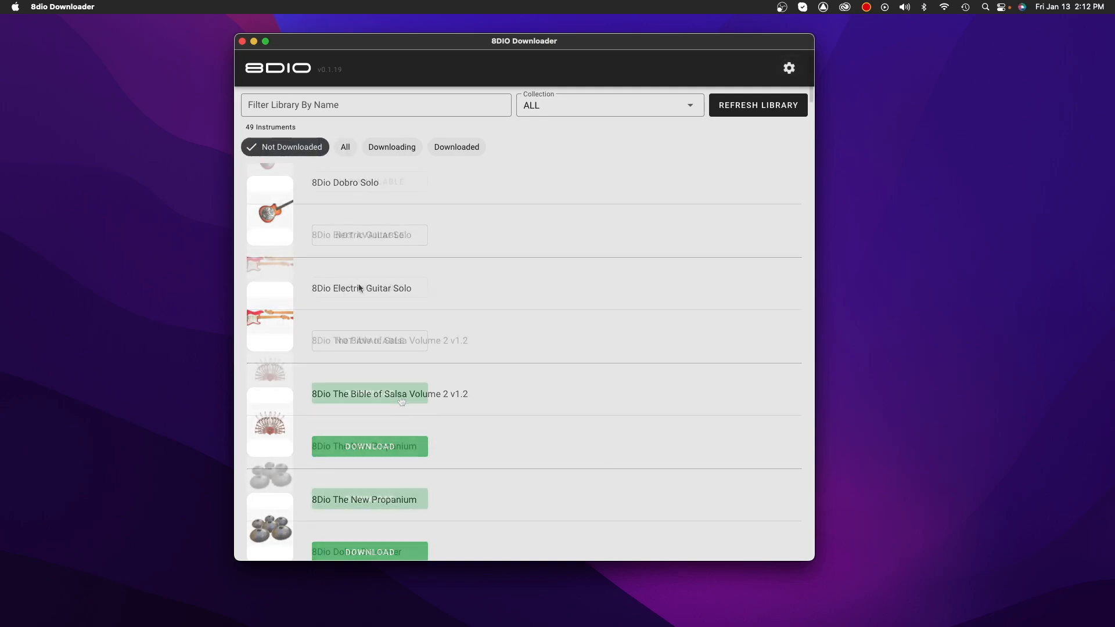
scroll("down", 3)
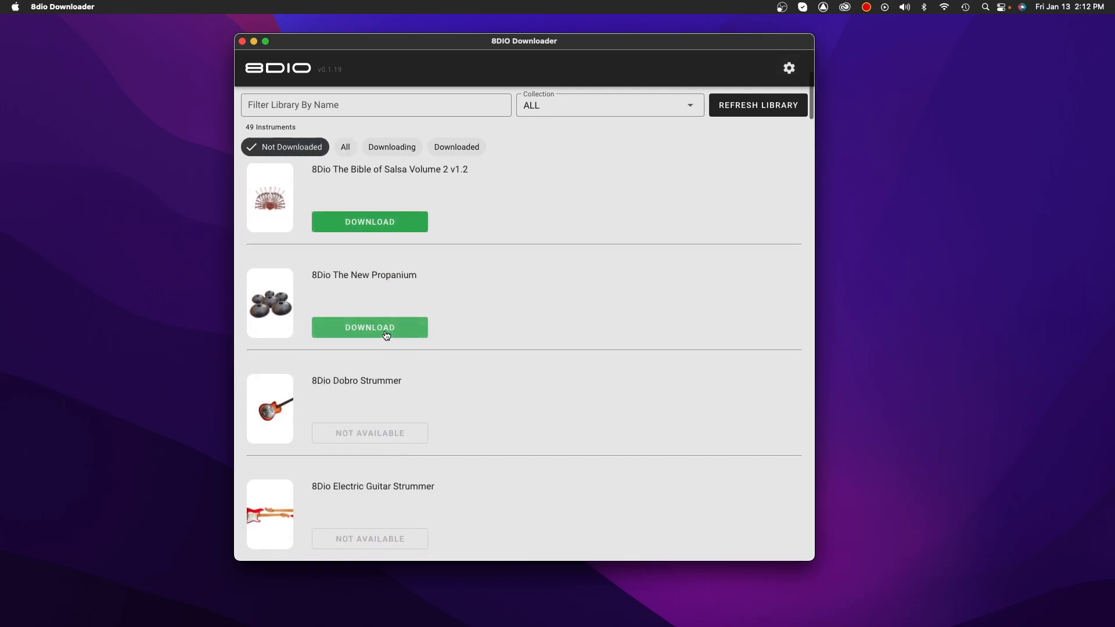
left_click(369, 328)
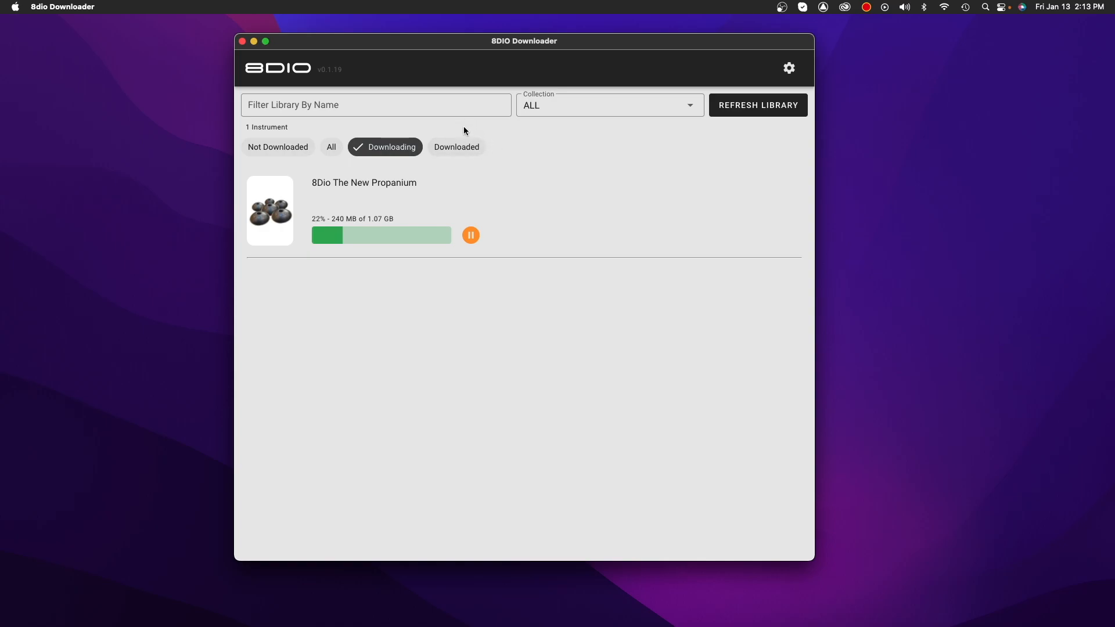
mouse_move(483, 236)
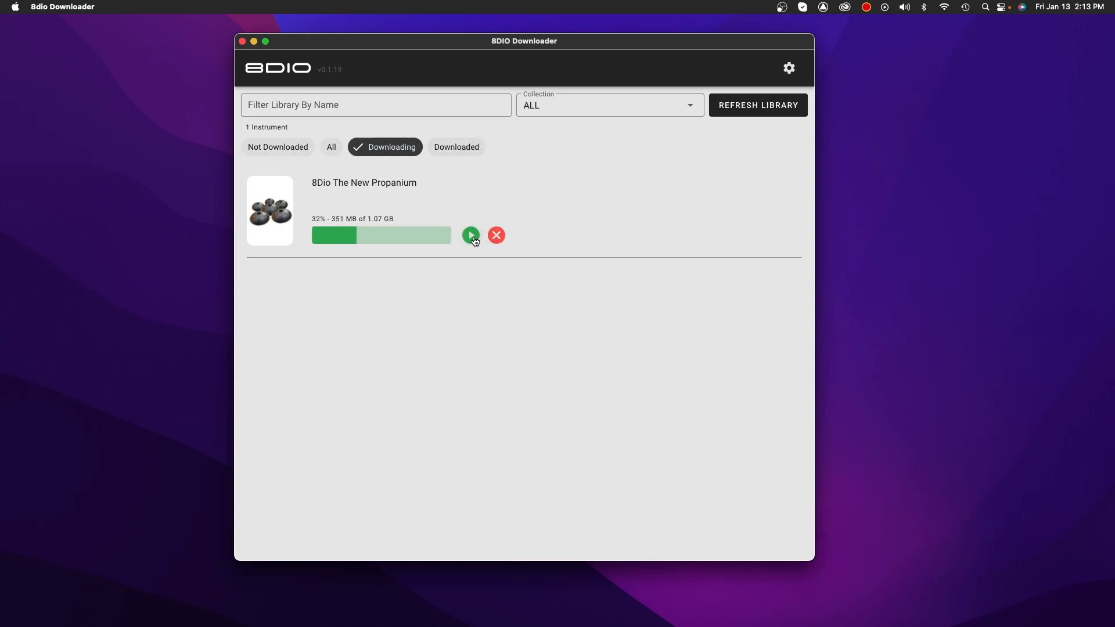
Step: Cancel the paused New Propanium download, delete its files and dismiss the notice, leaving nothing downloading
left_click(496, 235)
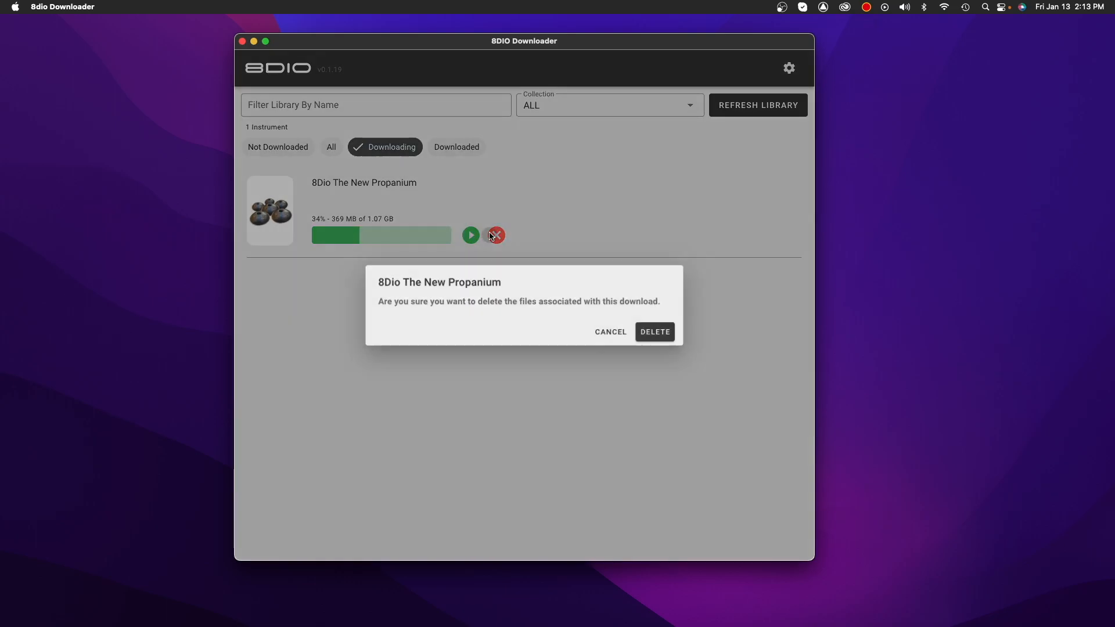
left_click(654, 331)
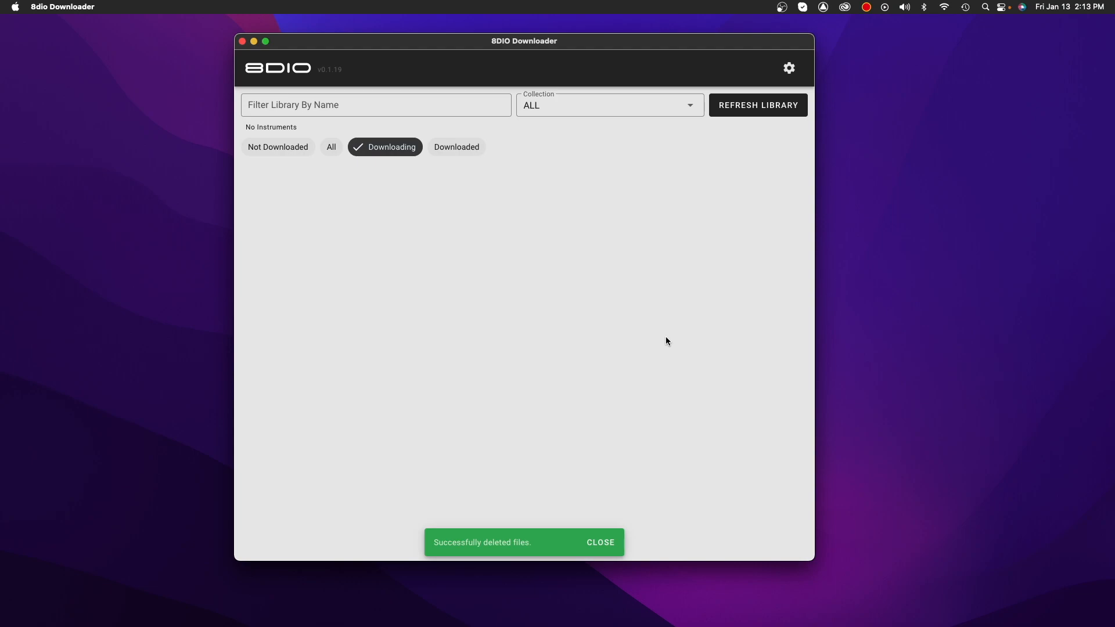
left_click(599, 543)
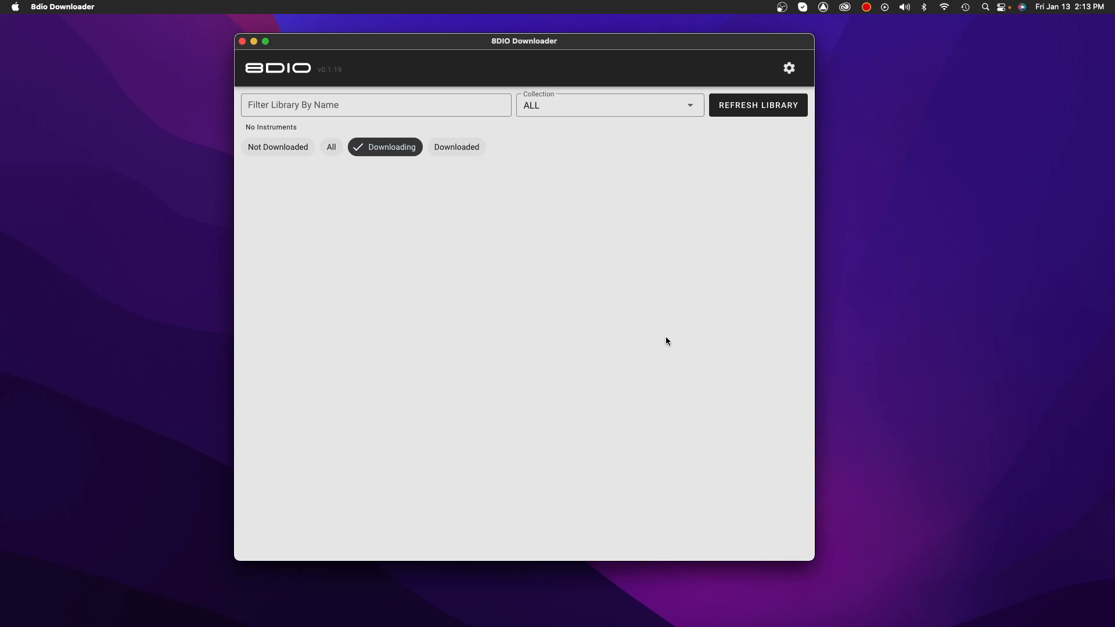